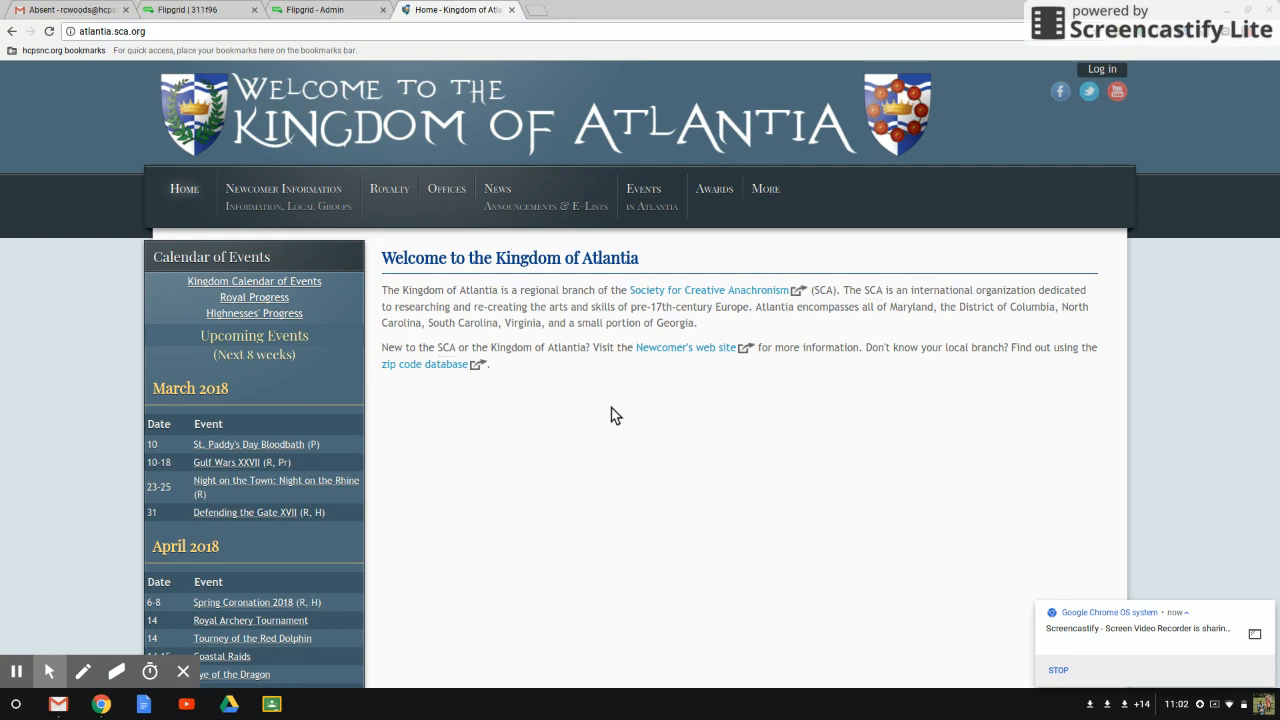
mouse_move(504, 293)
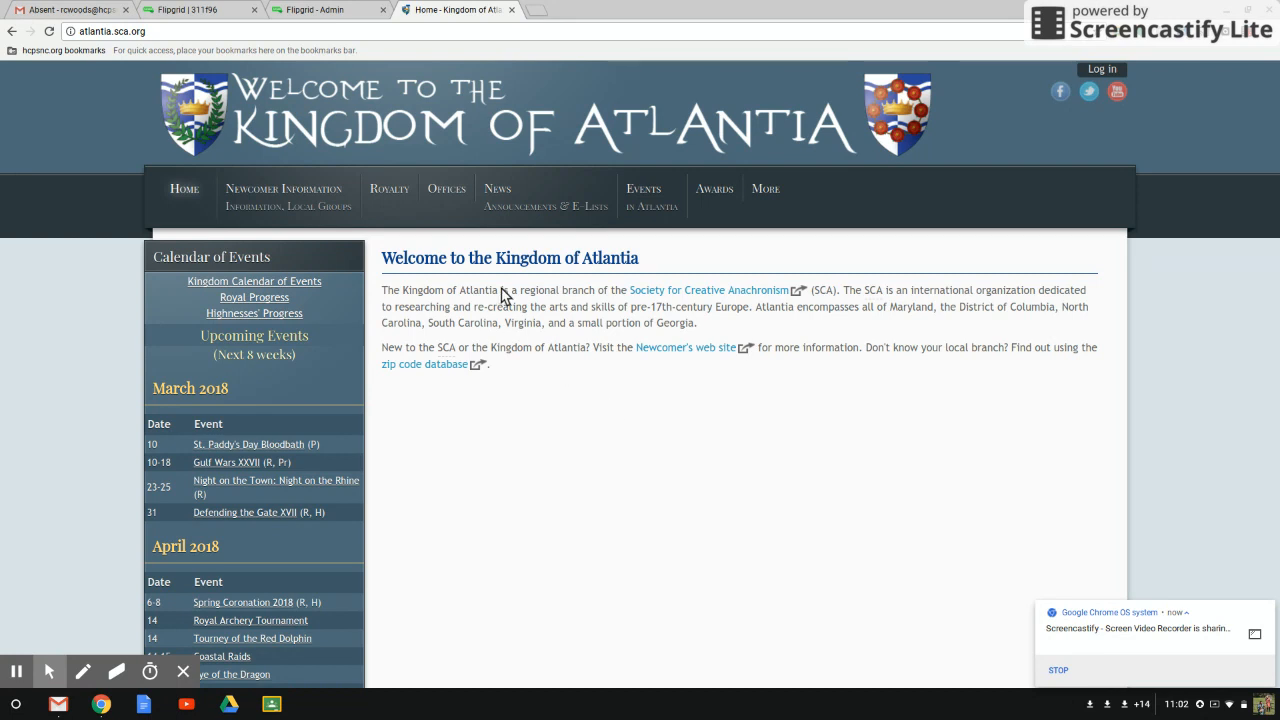
mouse_move(447, 221)
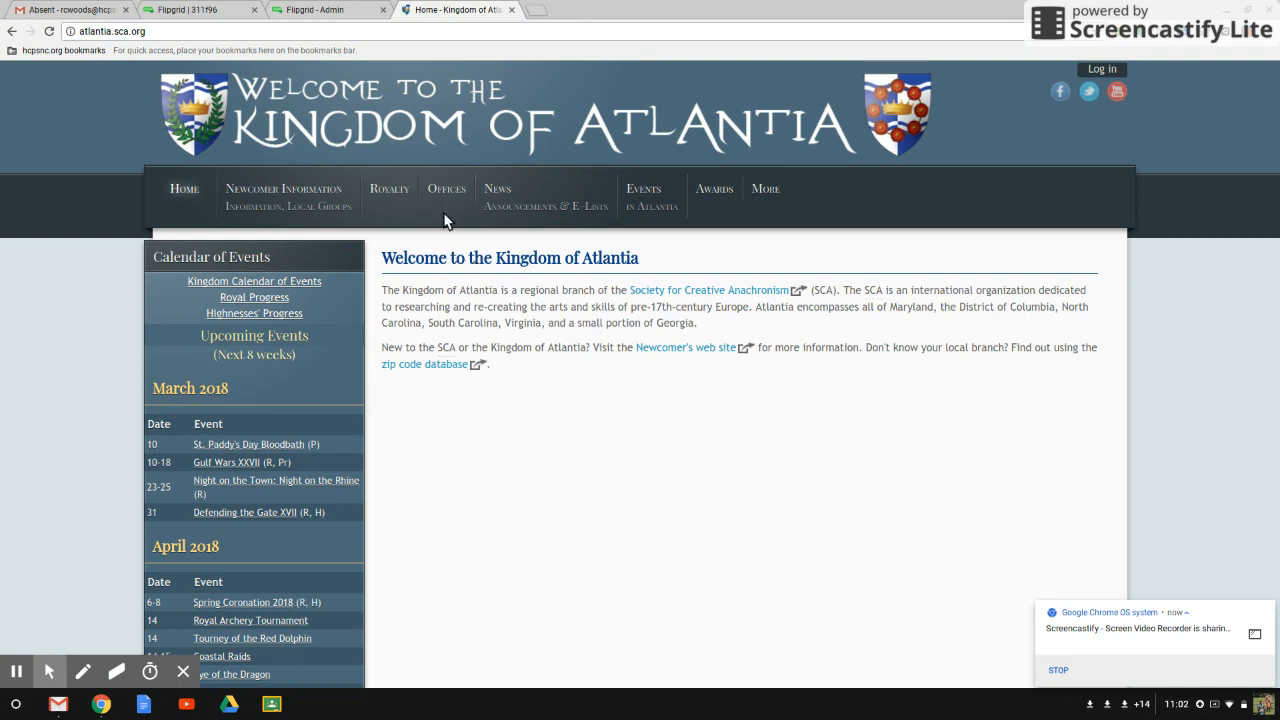
Step: Open the Fighter Authorizations System from the Minister of the Lists entry under Offices
click(446, 188)
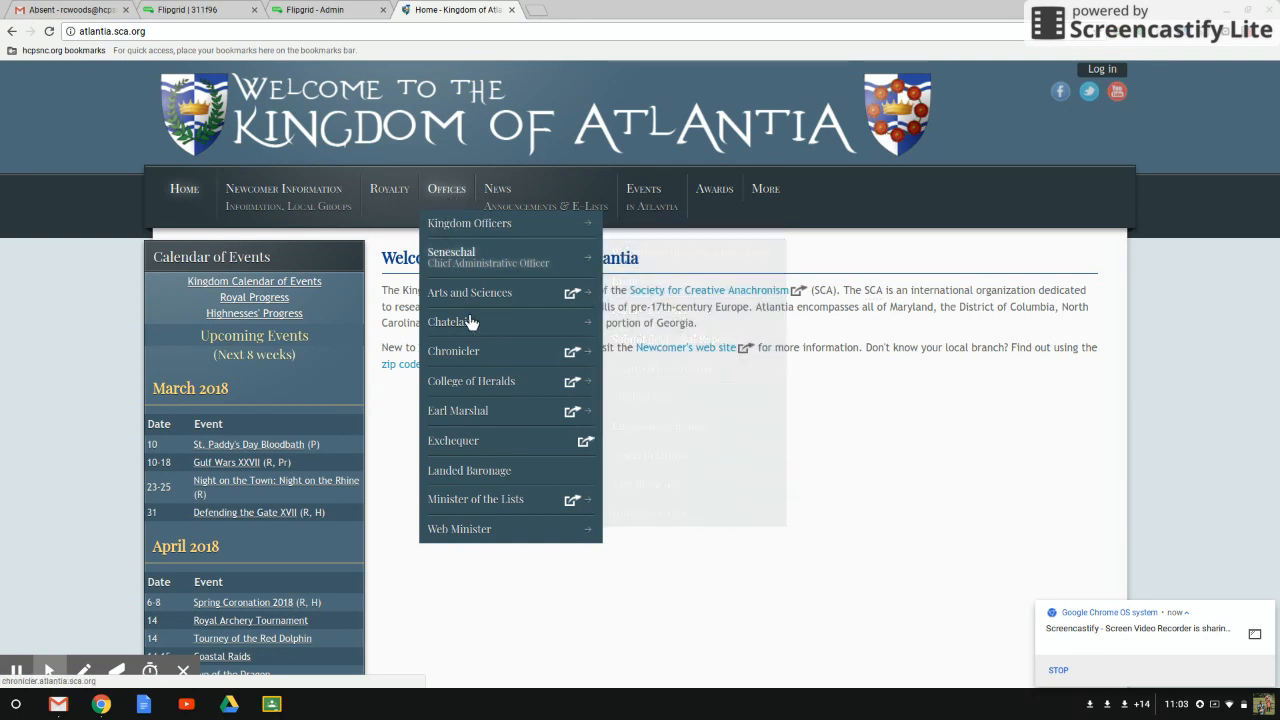
mouse_move(507, 505)
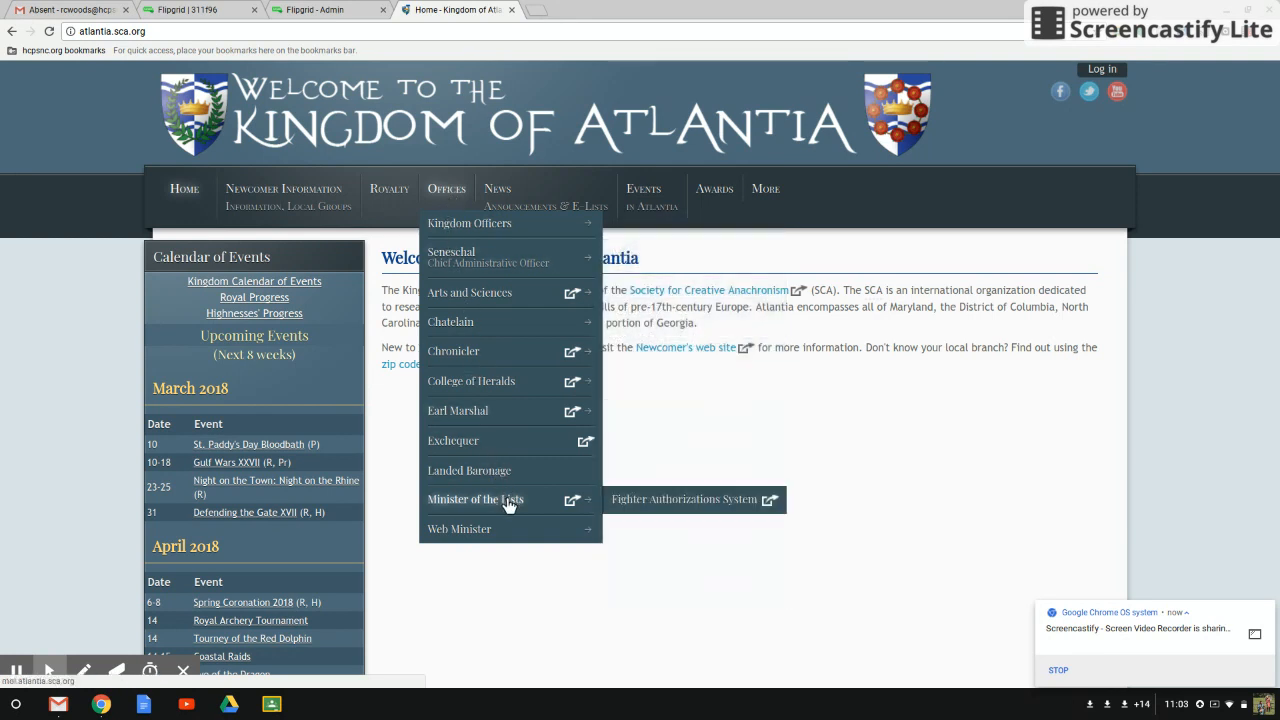
mouse_move(538, 508)
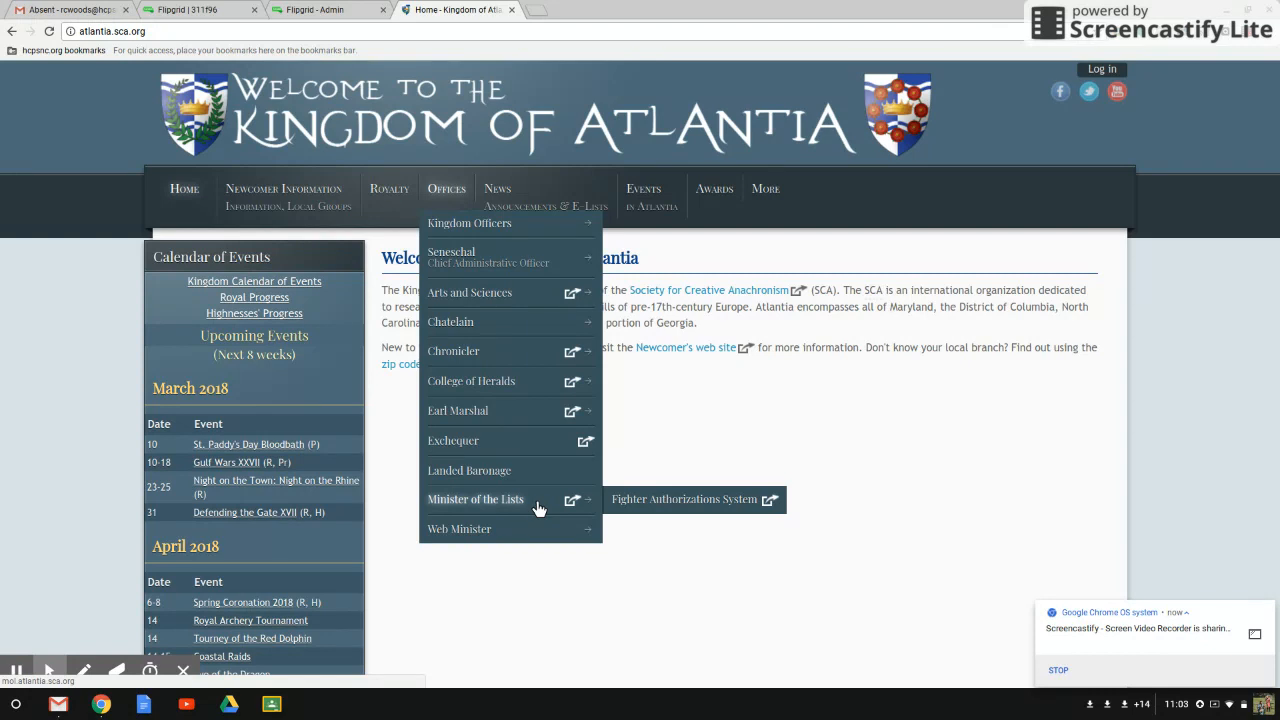
mouse_move(669, 501)
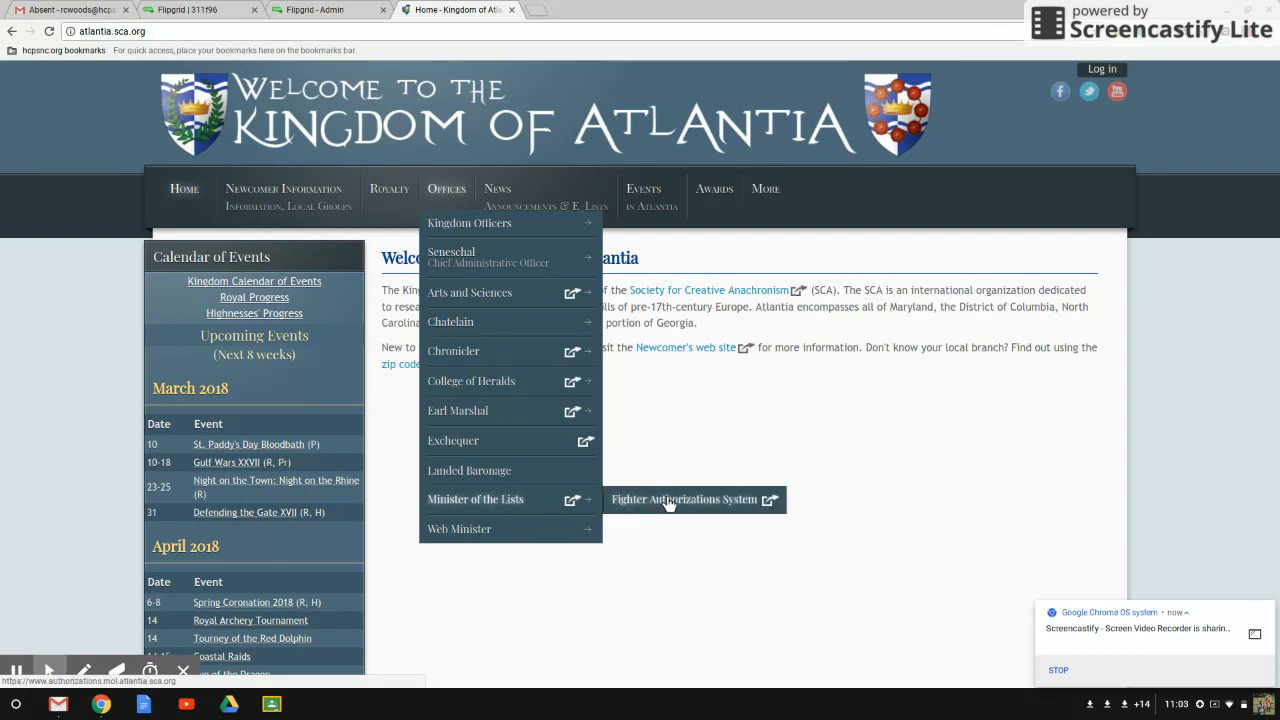
click(684, 499)
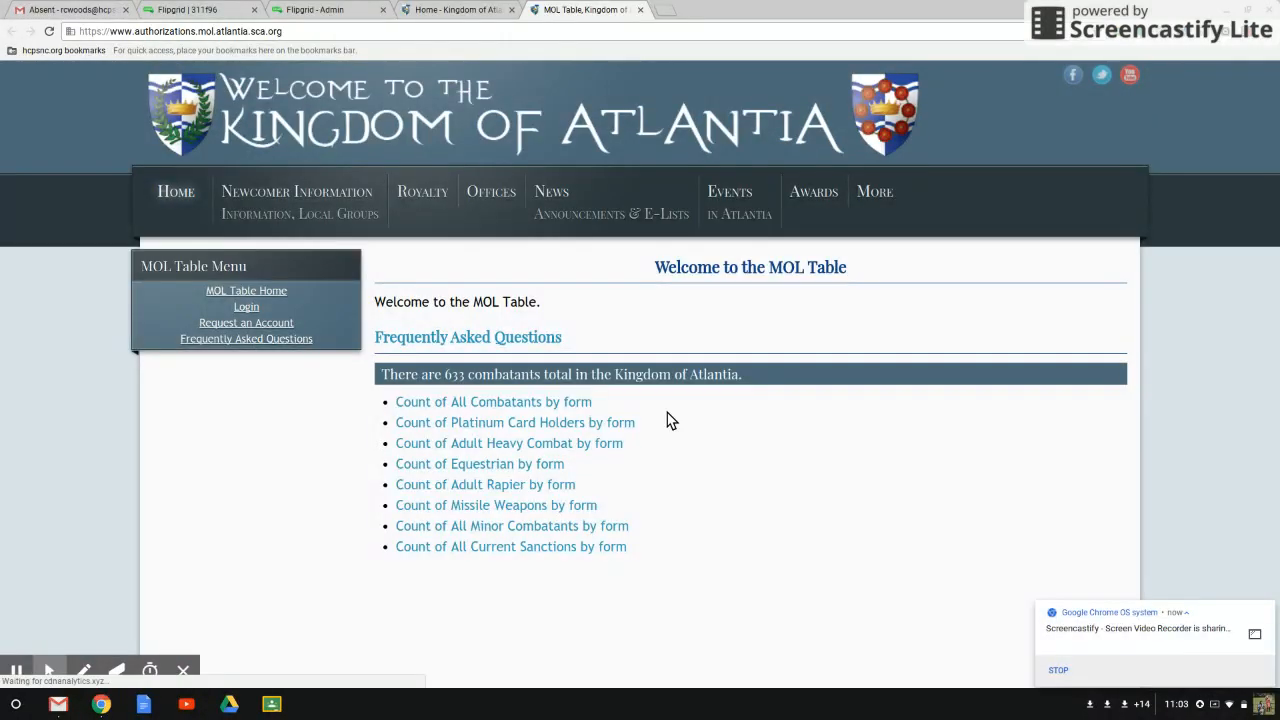
mouse_move(350, 313)
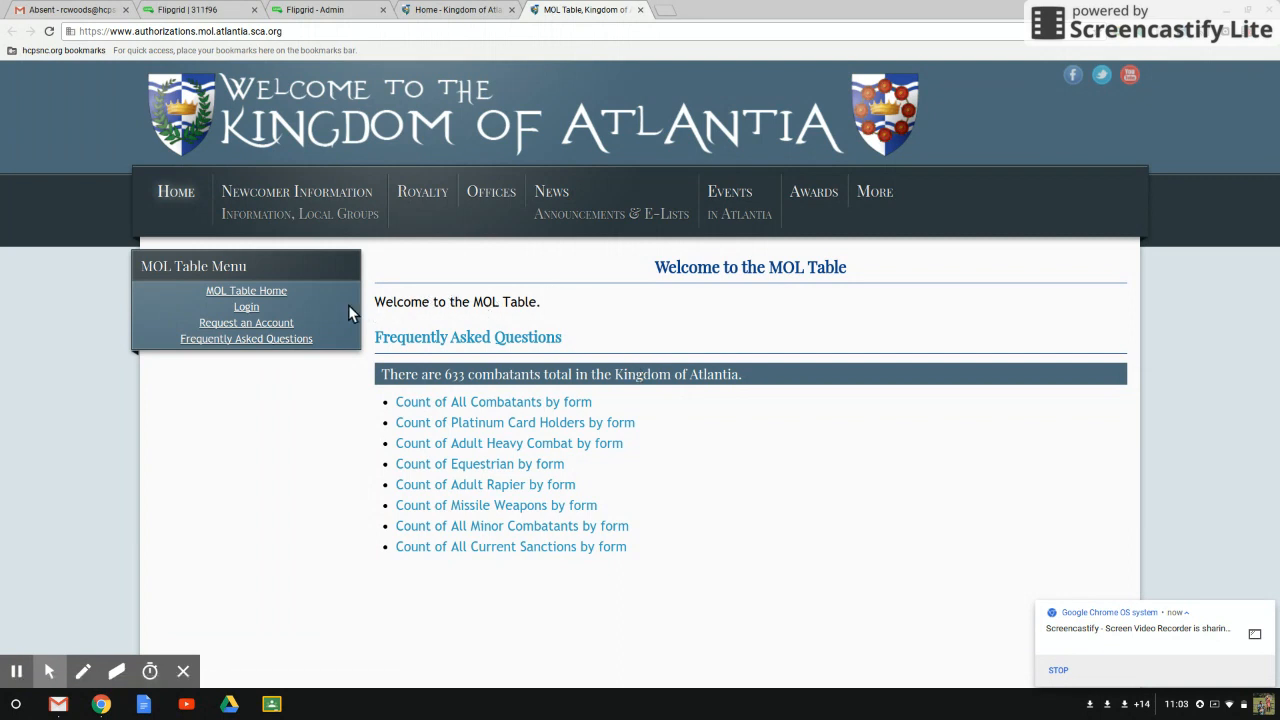
mouse_move(323, 313)
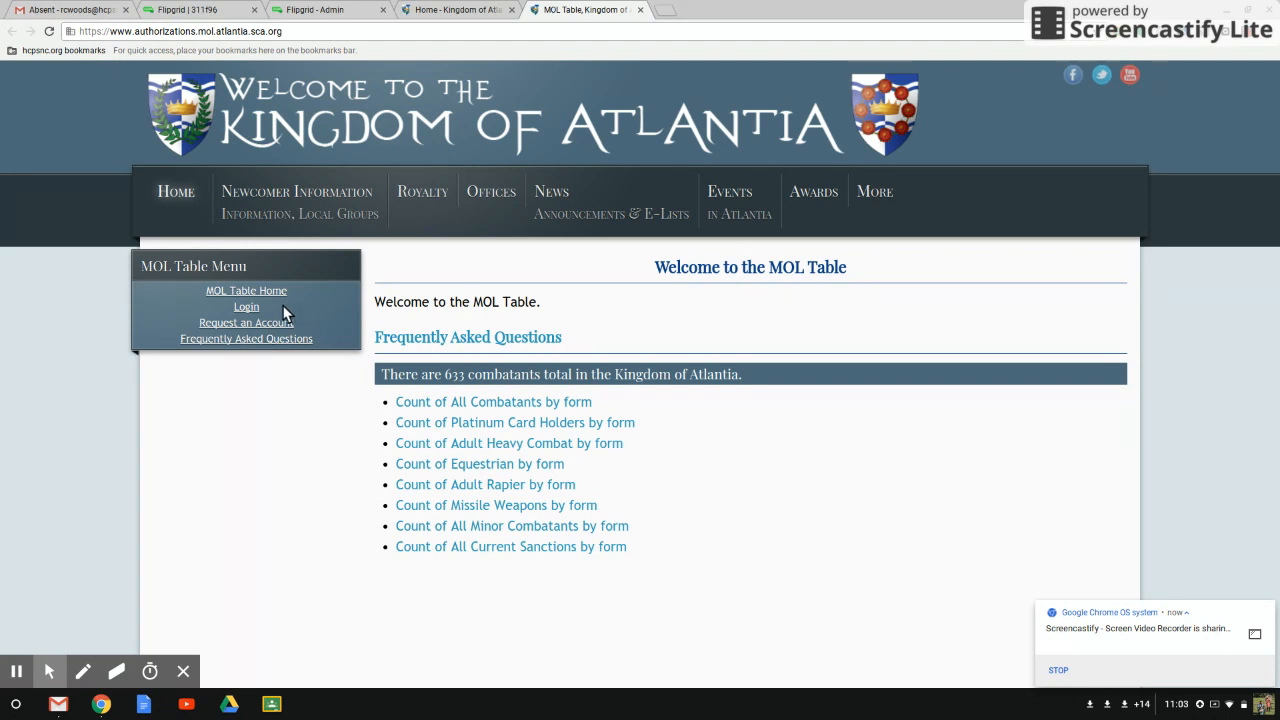
Step: Go to the MOL Table sign-in page and scroll down to the login form
click(246, 306)
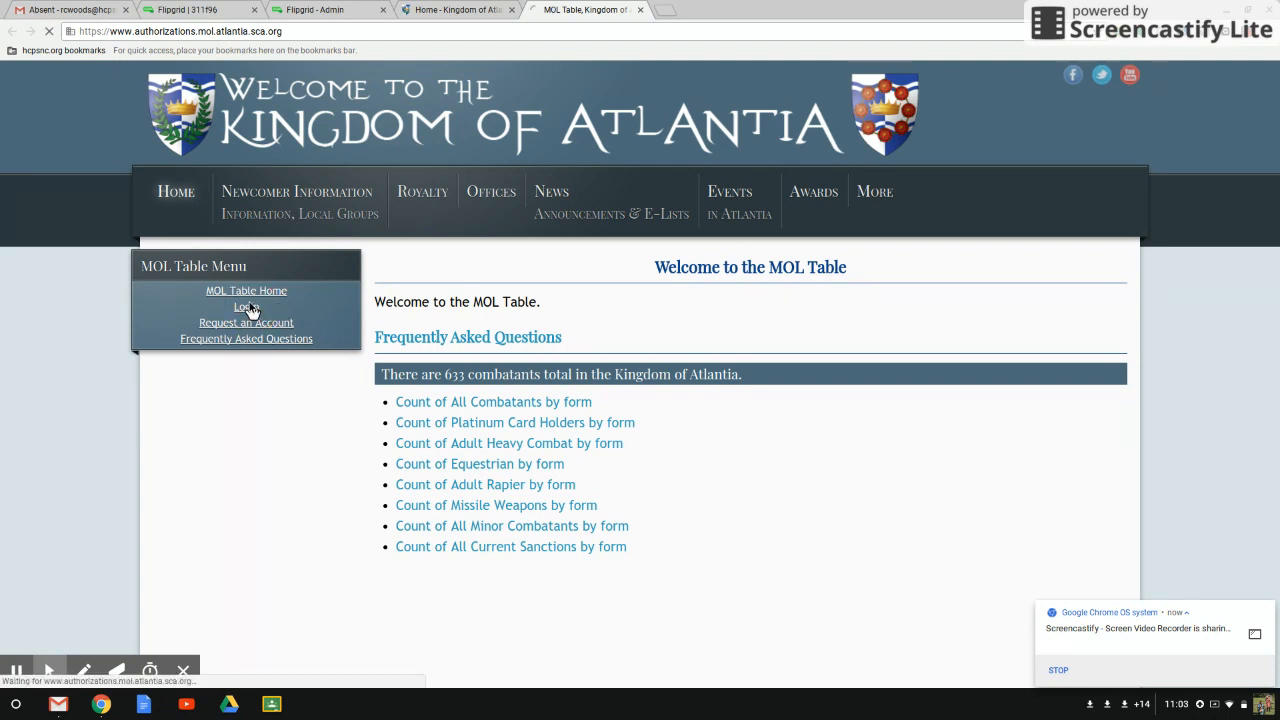
click(244, 306)
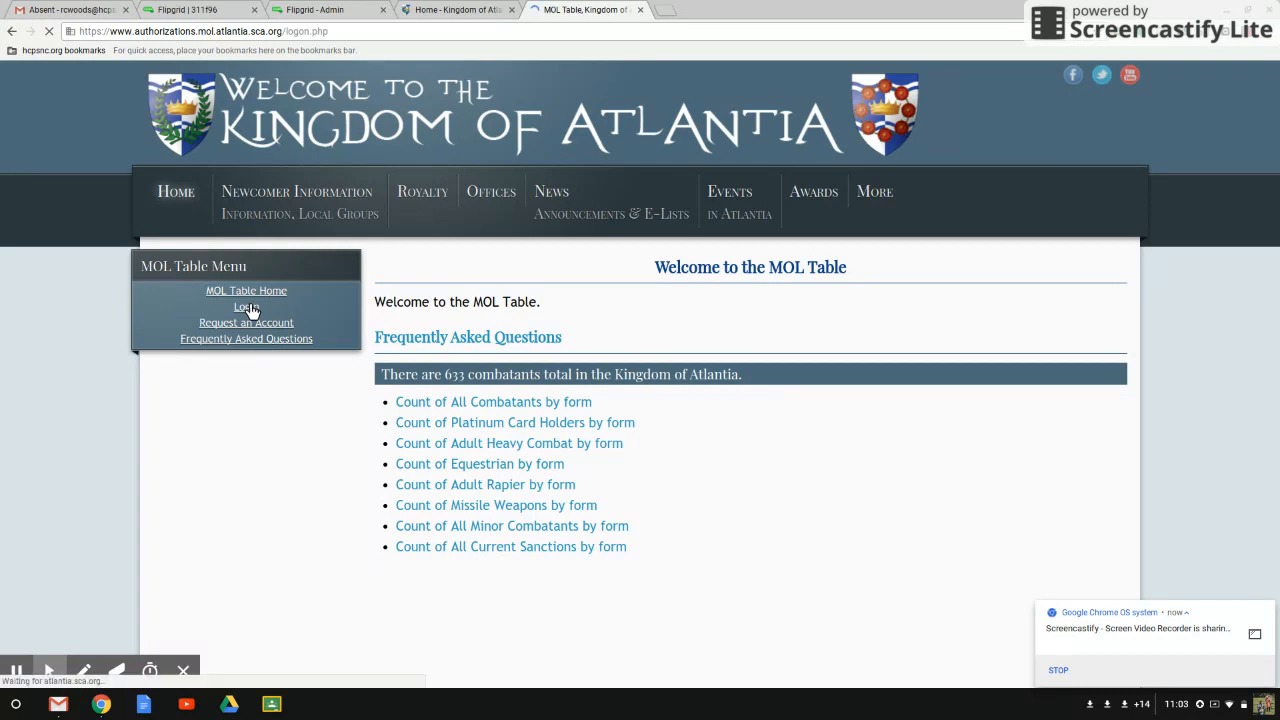
click(246, 306)
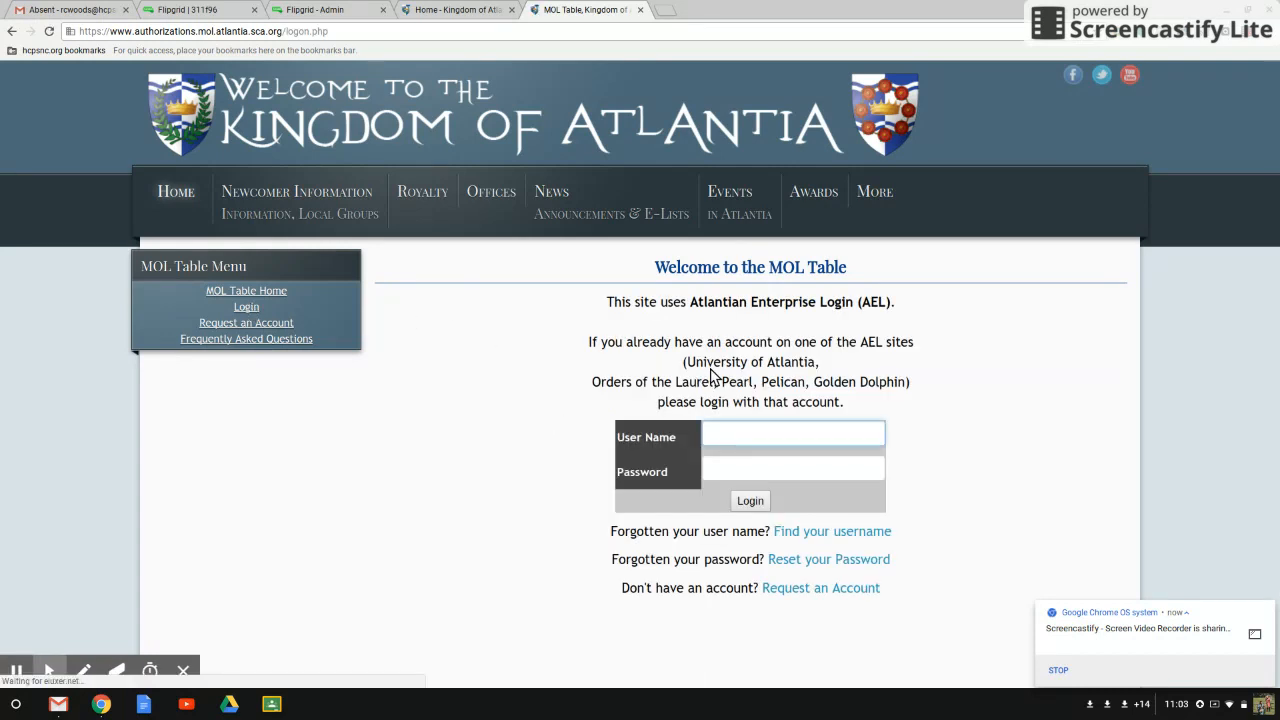
scroll(down, 3)
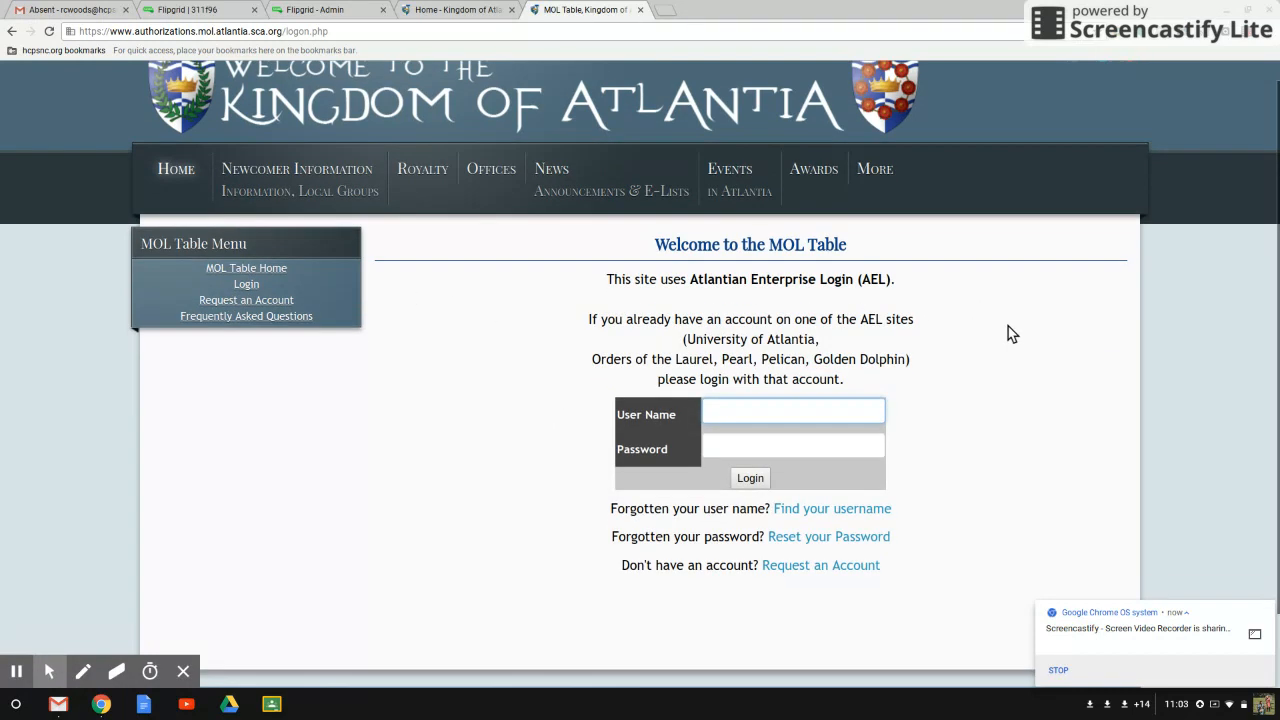
scroll(down, 3)
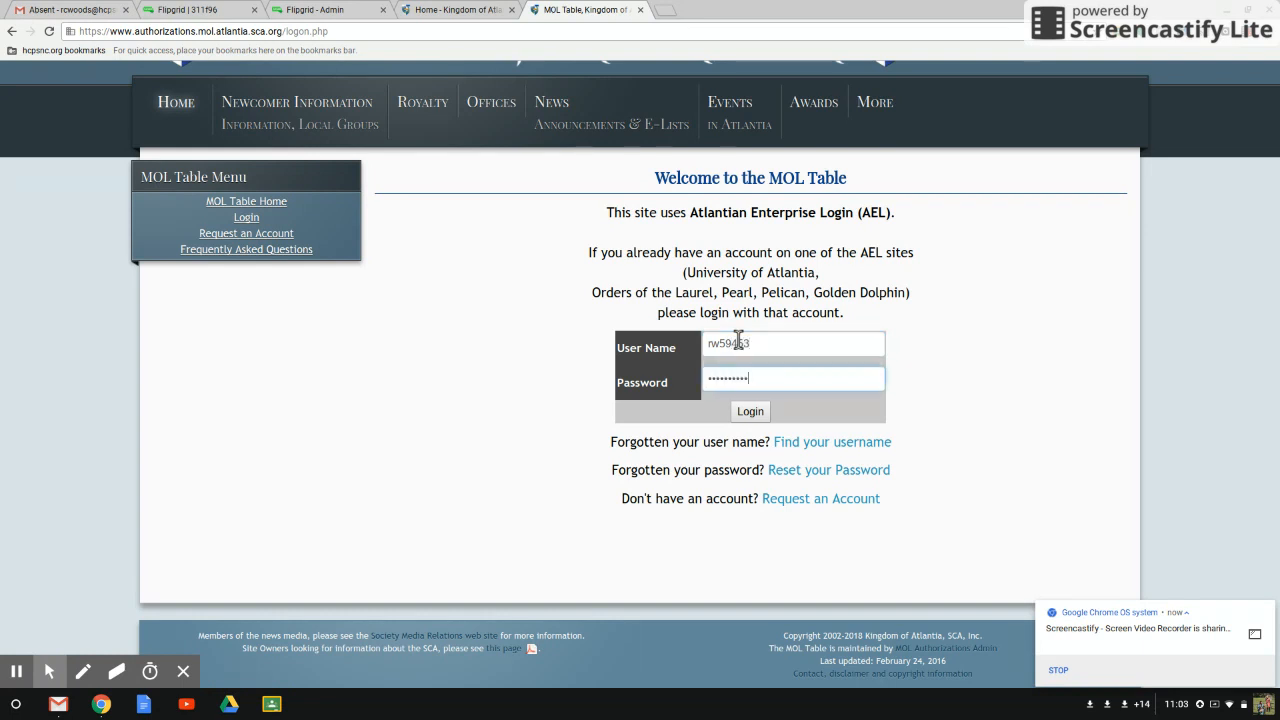
Step: Submit the username and password to log in
click(750, 411)
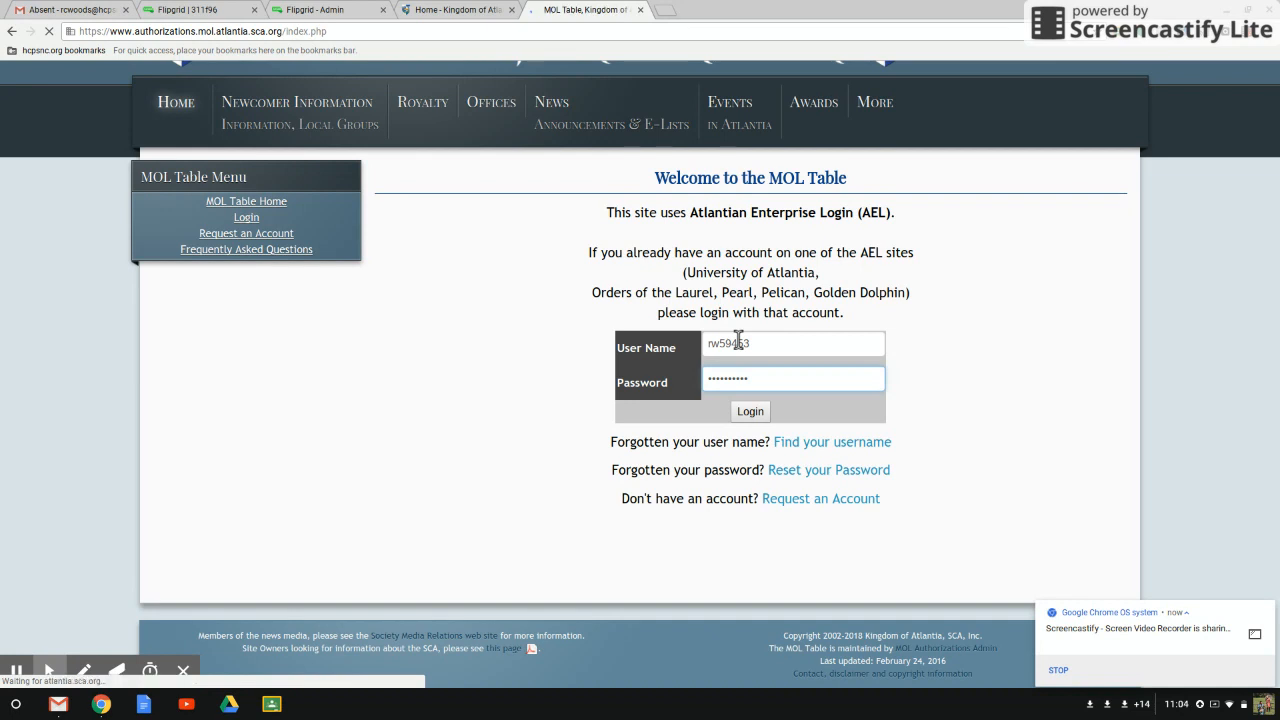
click(749, 411)
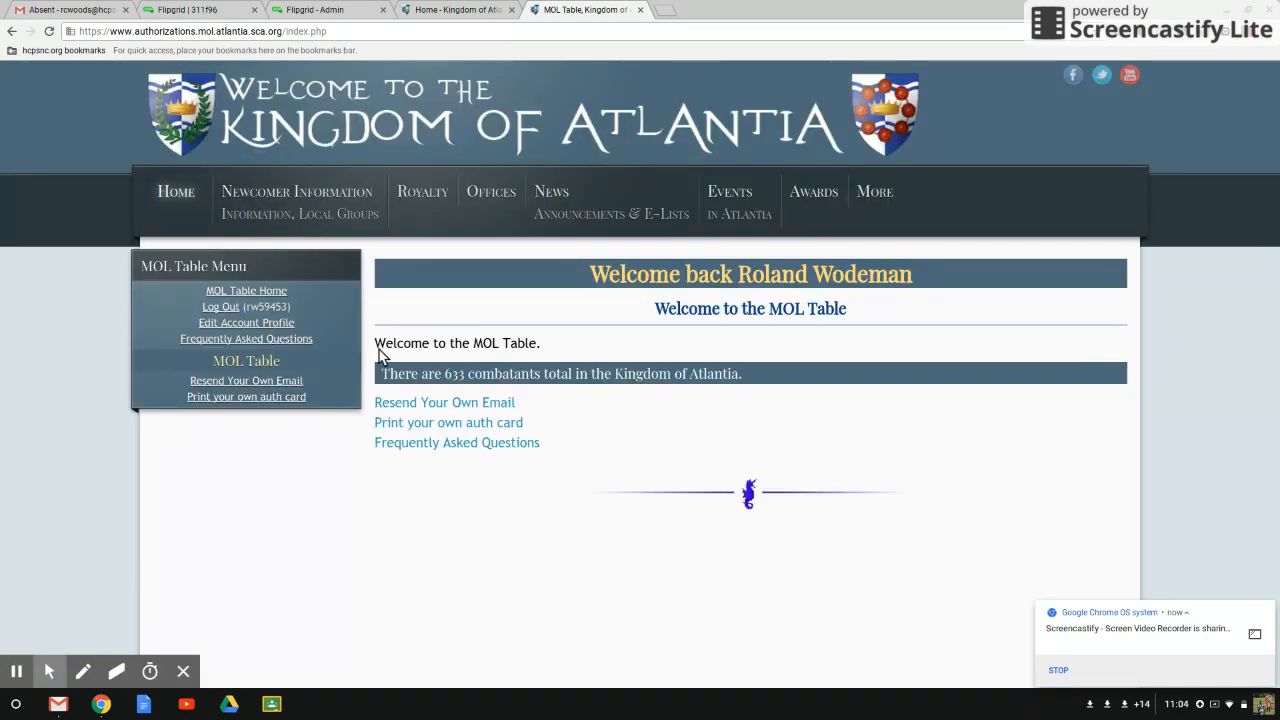
mouse_move(270, 415)
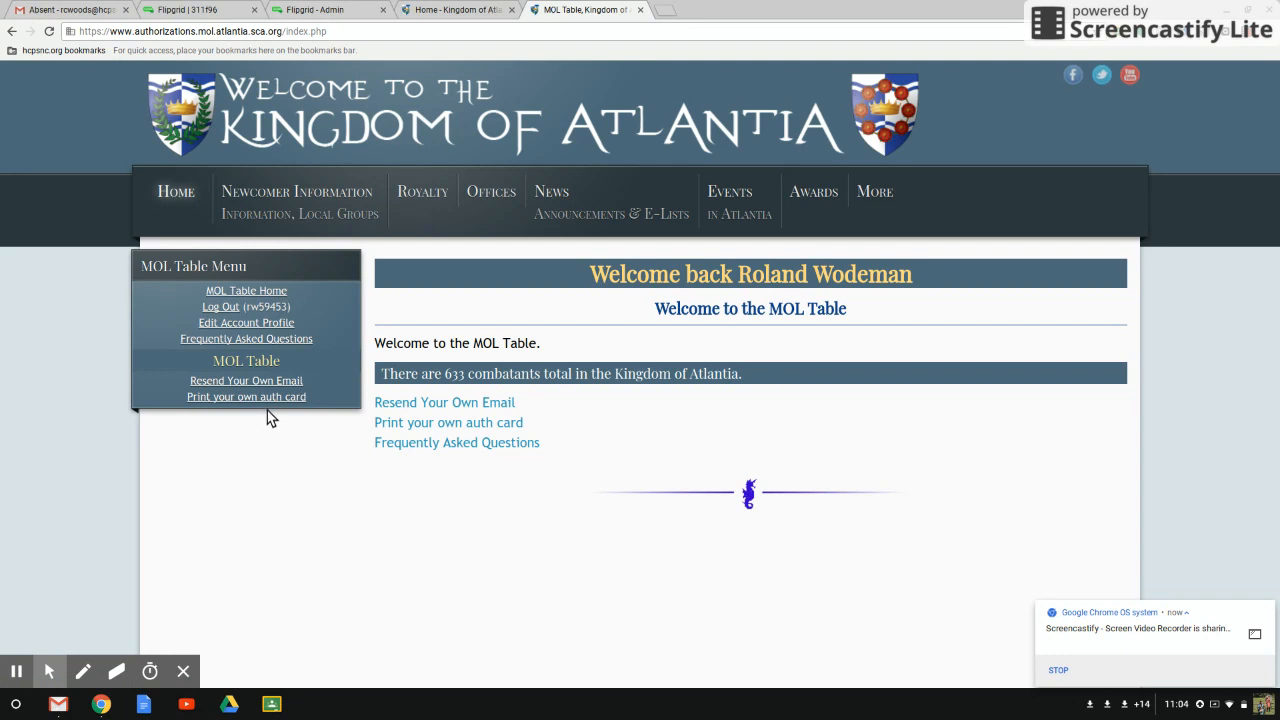
mouse_move(366, 429)
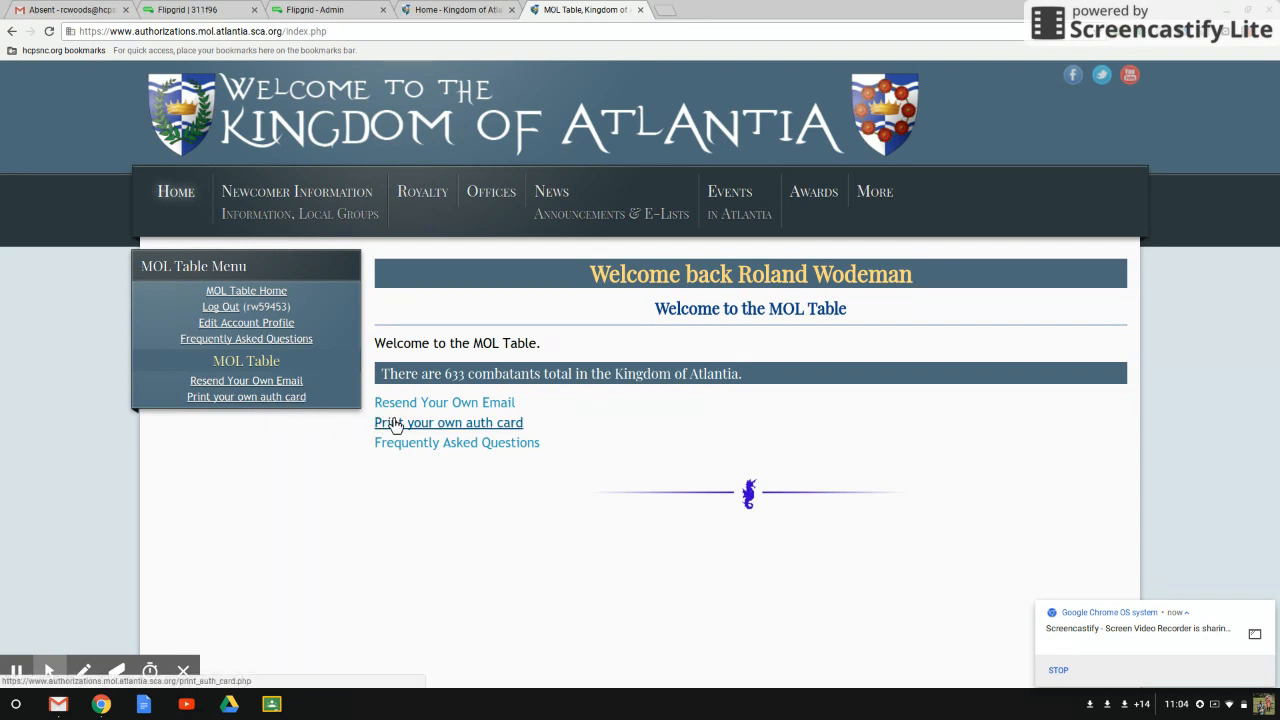
Step: Follow the 'Print your own auth card' link to view the printable card
click(449, 422)
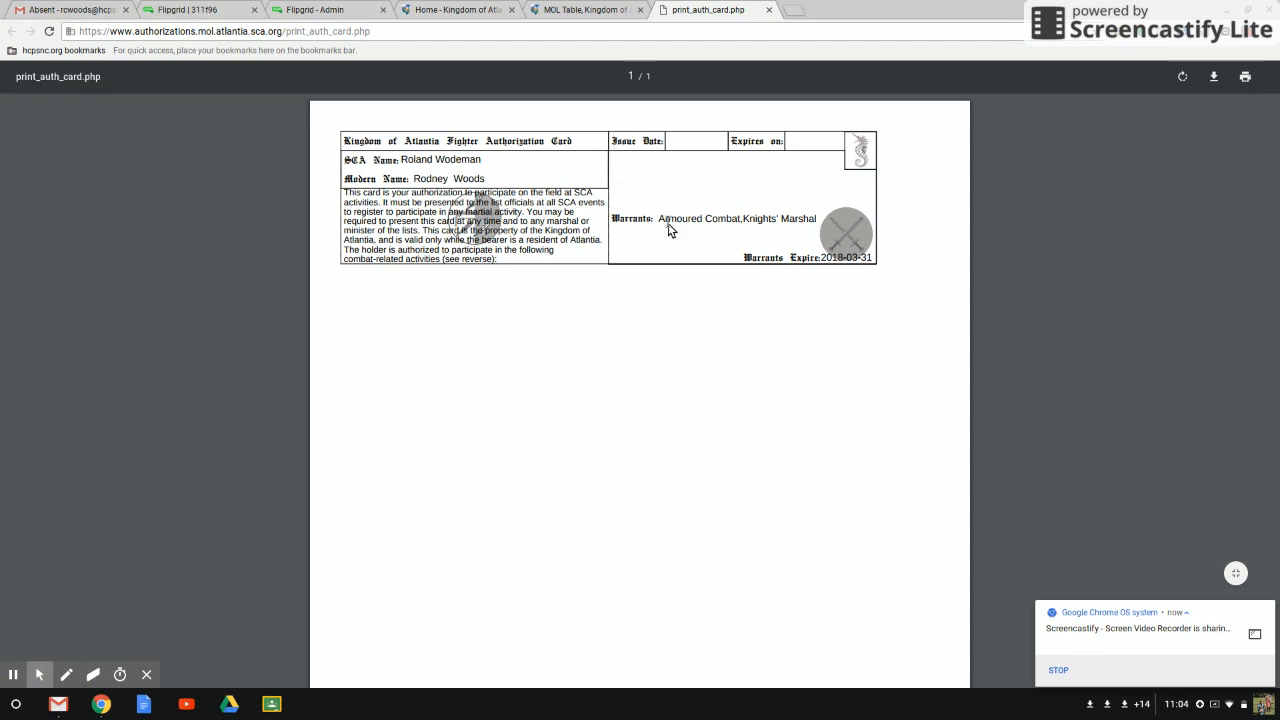